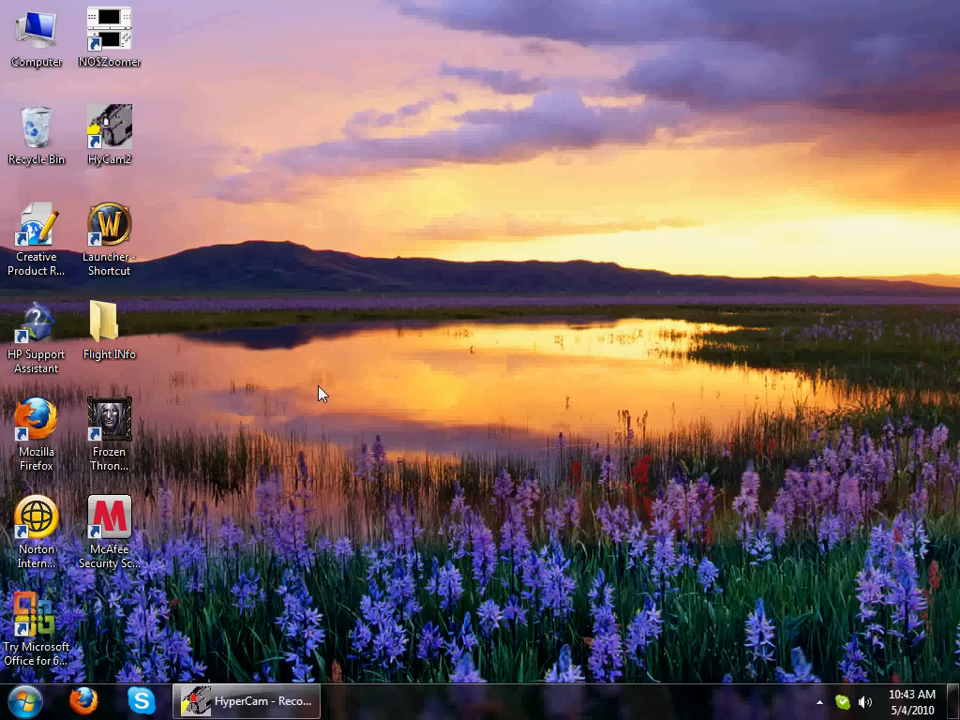
mouse_move(448, 463)
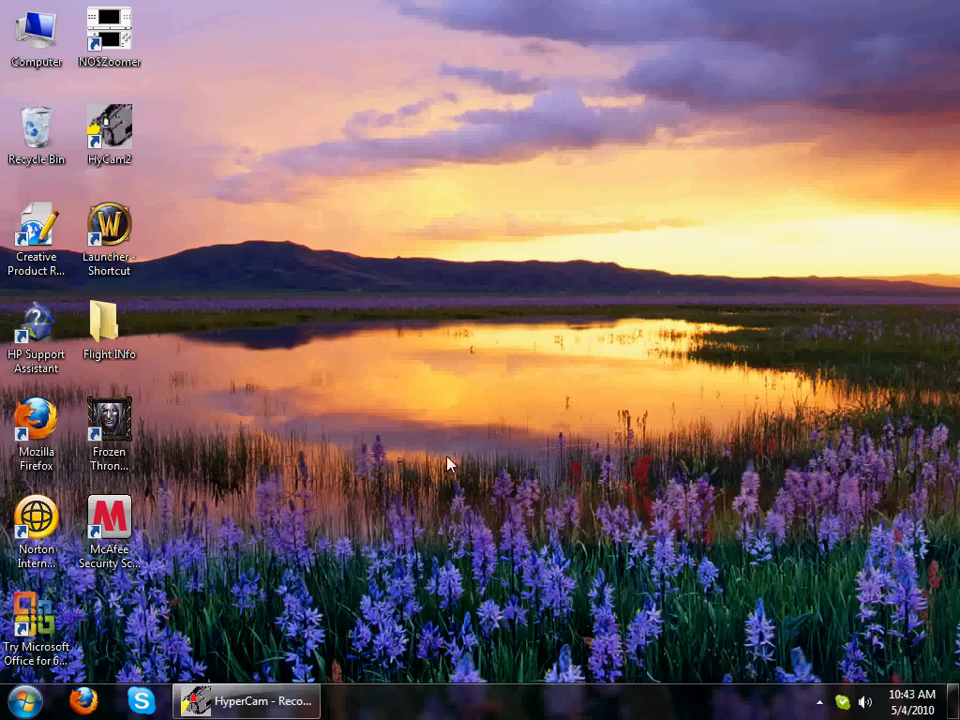
mouse_move(444, 467)
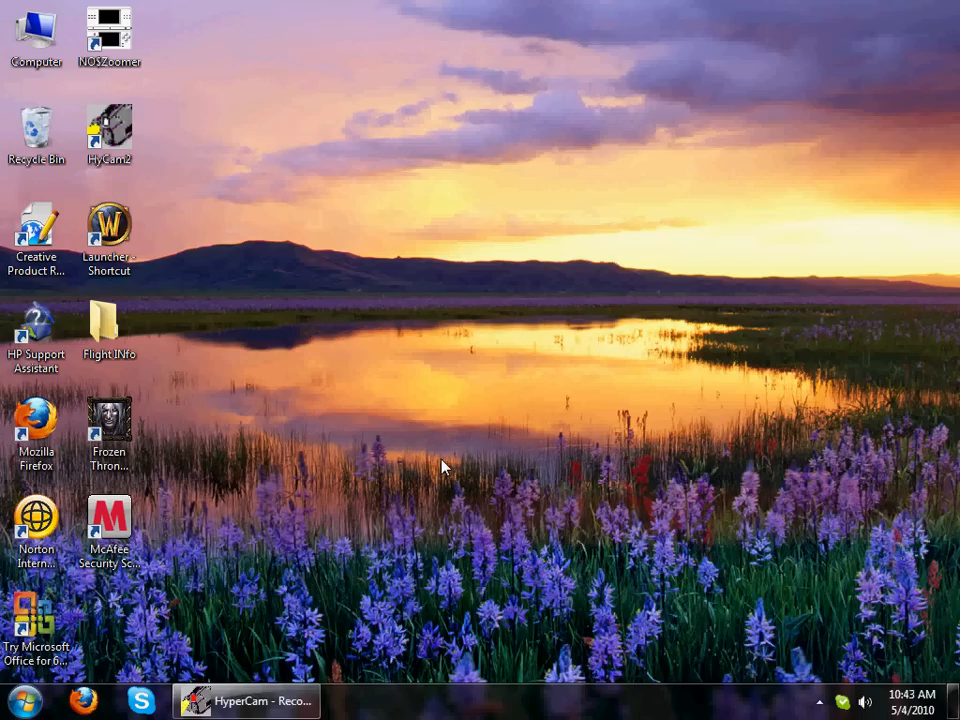
mouse_move(845, 702)
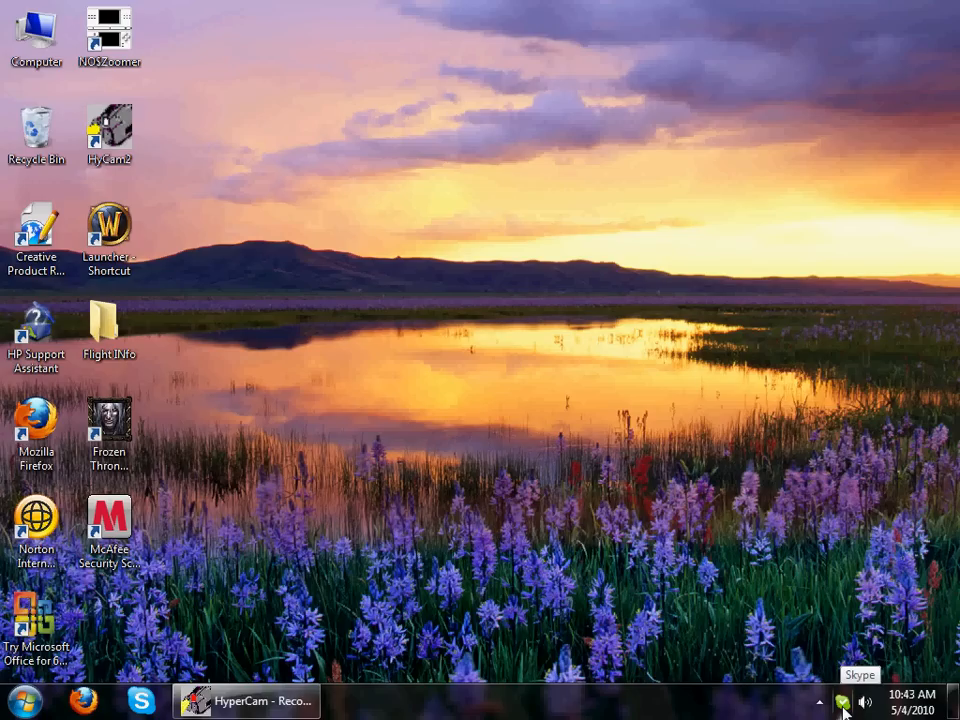
mouse_move(538, 562)
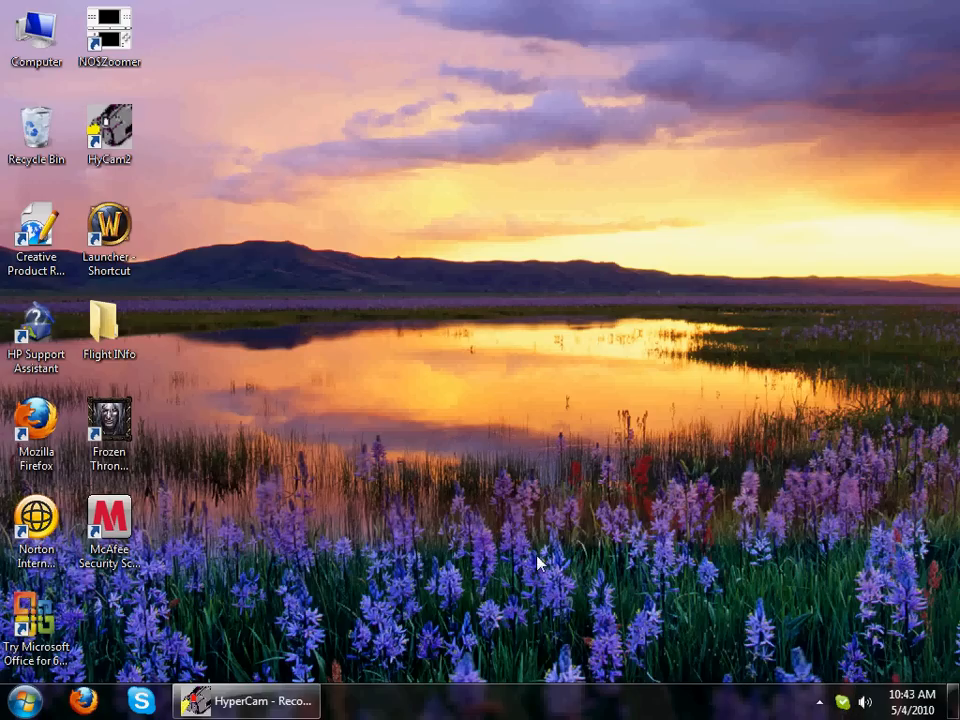
mouse_move(750, 497)
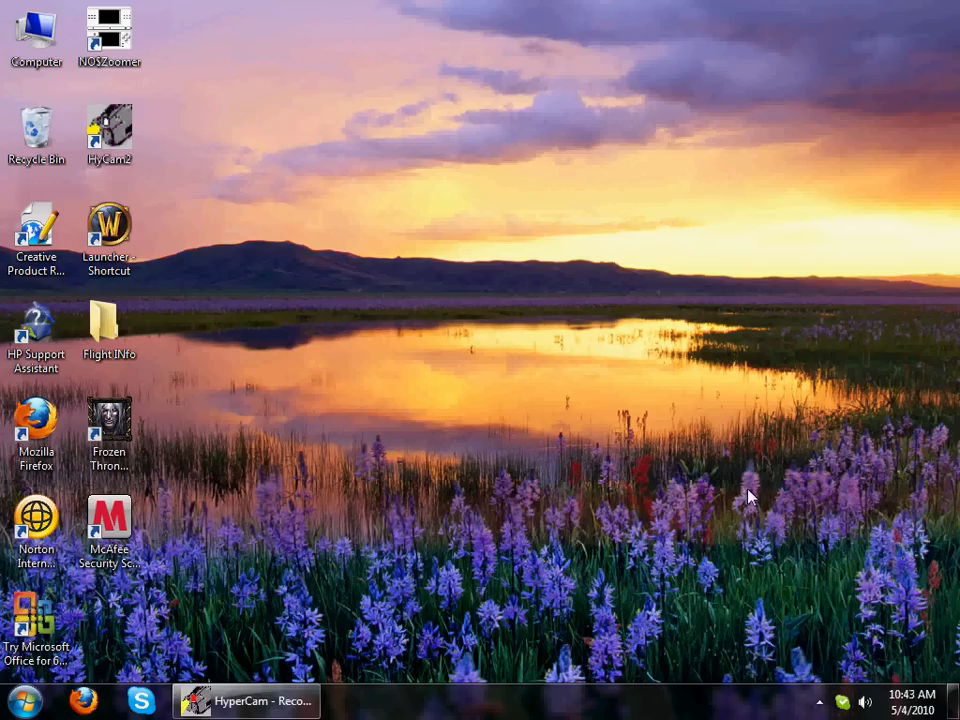
Show the speaker volume slider from the system tray speaker icon
click(245, 700)
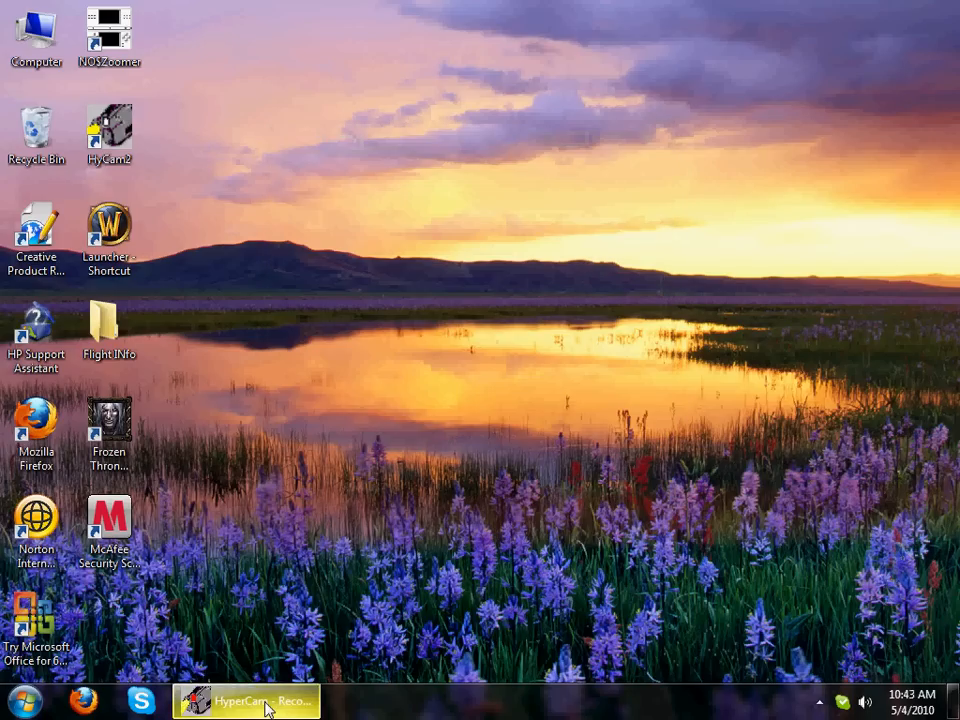
right_click(864, 701)
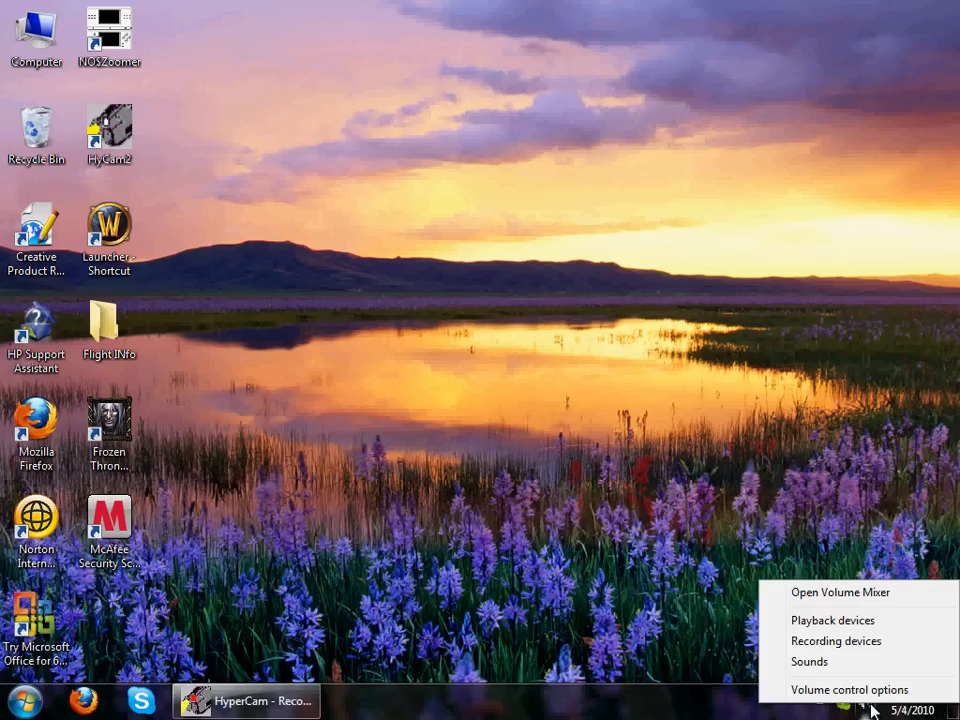
click(809, 661)
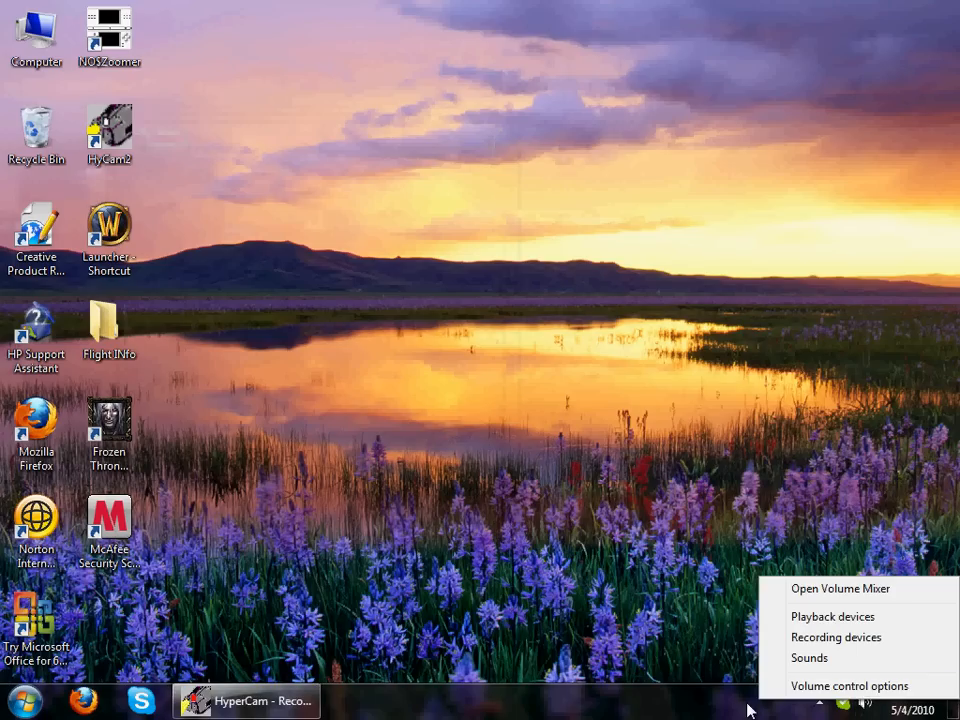
click(863, 703)
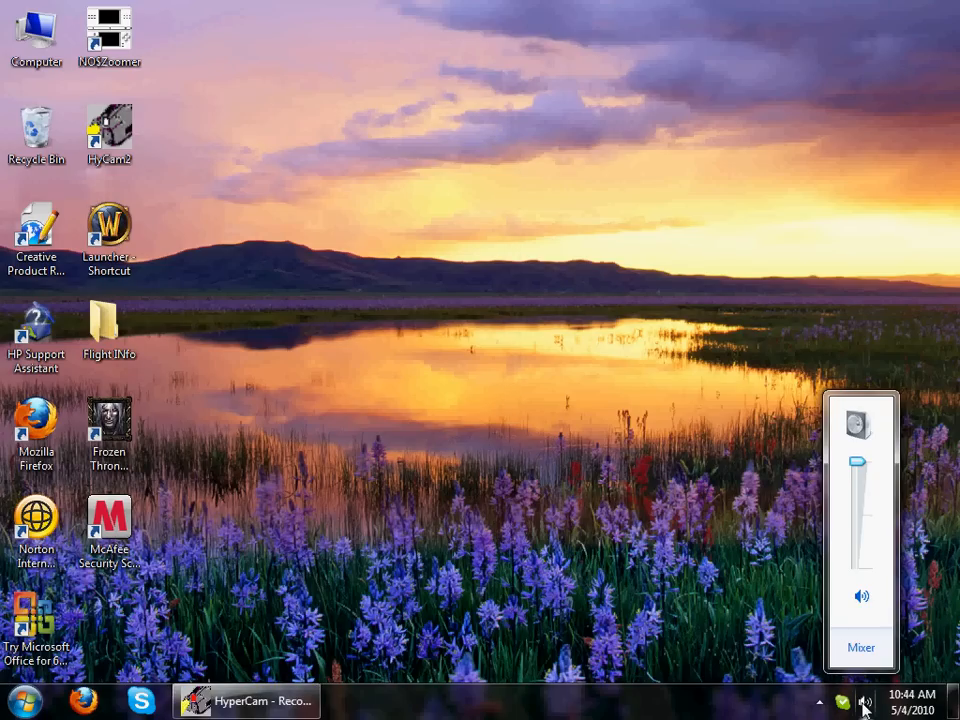
In Volume Mixer, lower Skype to about half volume, leaving speakers and system sounds full
click(861, 647)
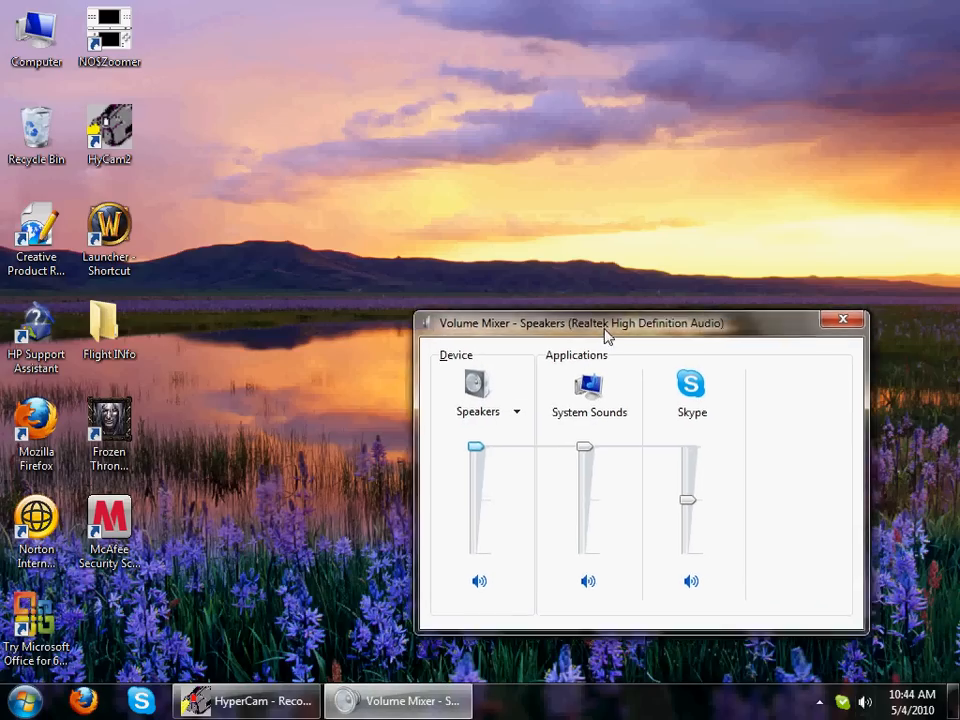
drag(605, 322, 548, 298)
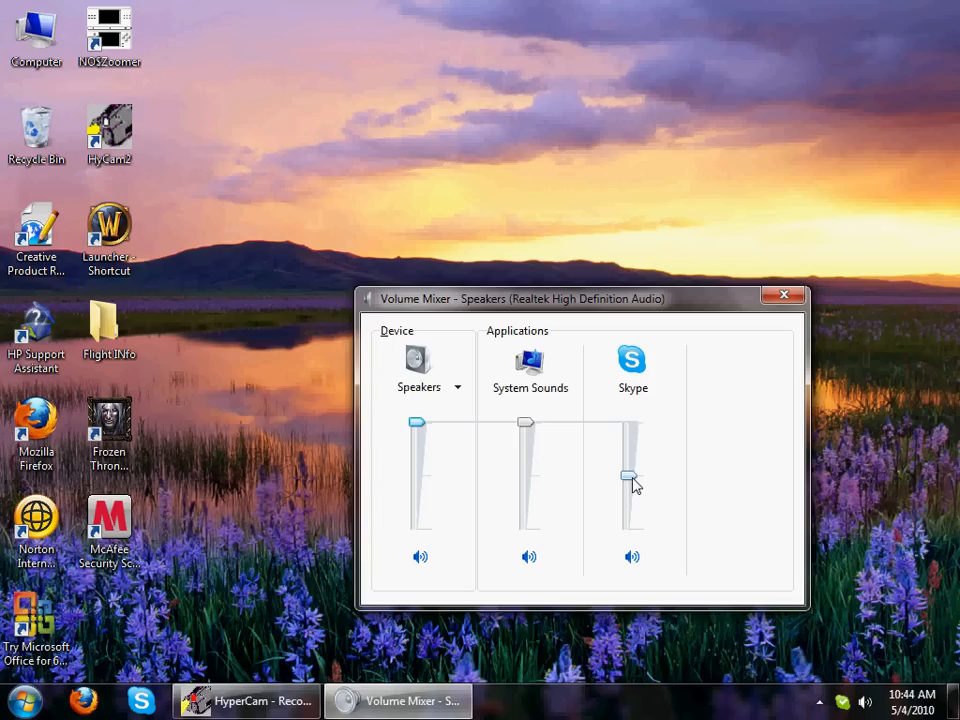
drag(628, 478, 628, 475)
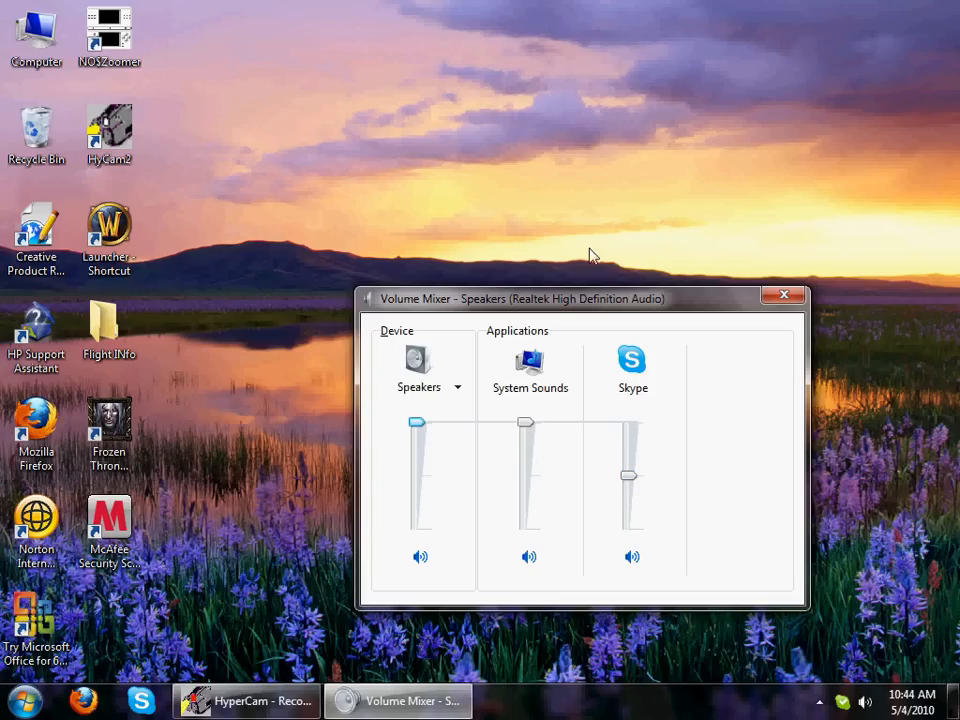
mouse_move(599, 483)
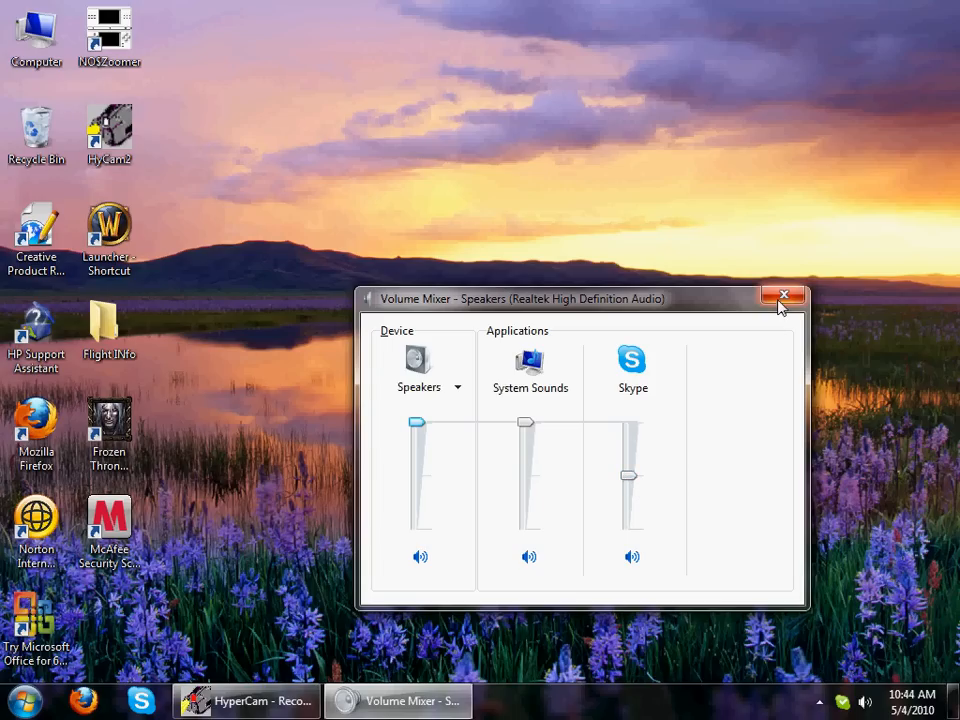
click(784, 297)
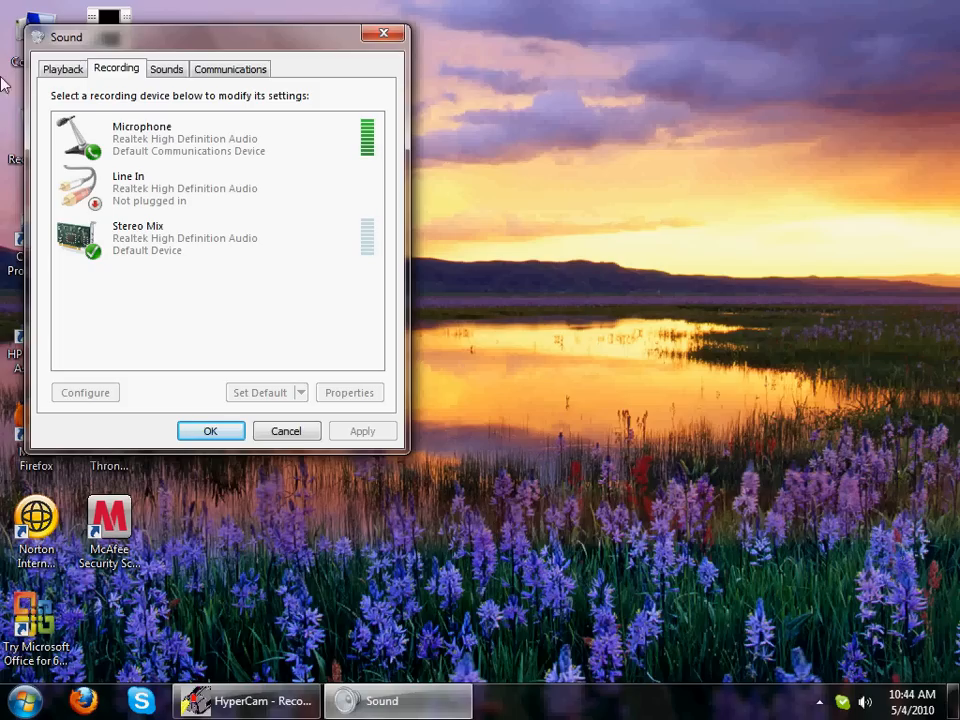
Check the Microphone recording device's properties and level
right_click(140, 138)
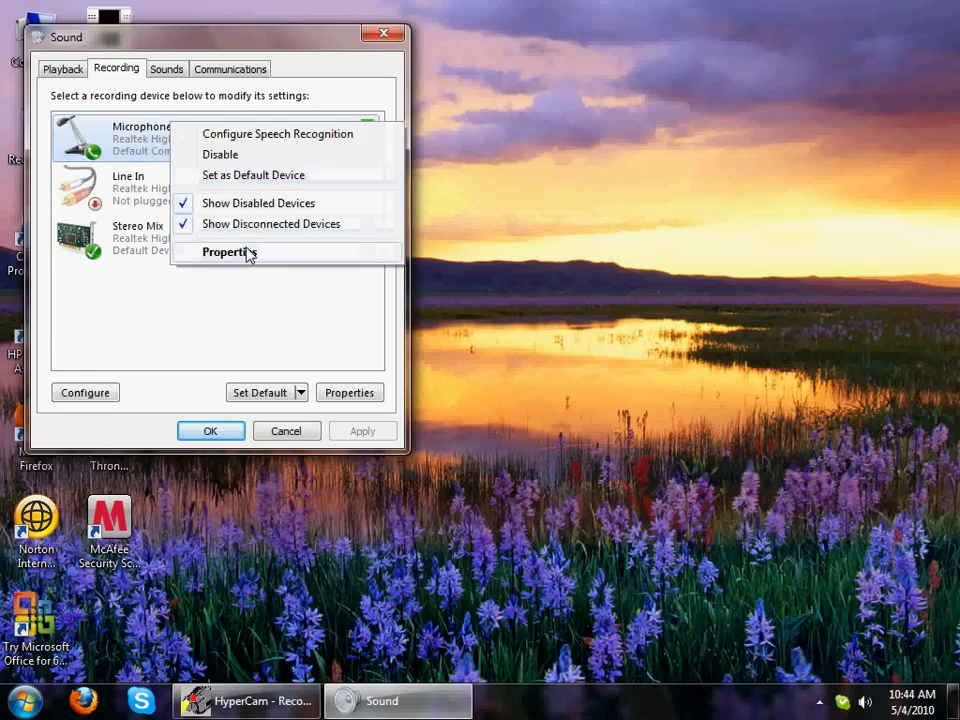
click(229, 252)
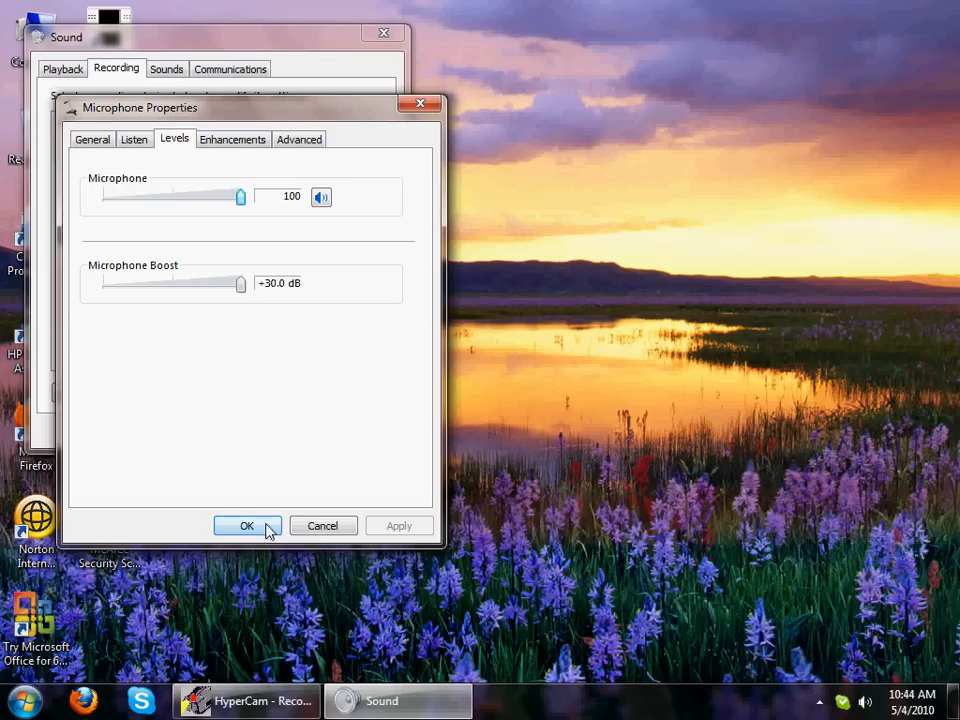
click(247, 526)
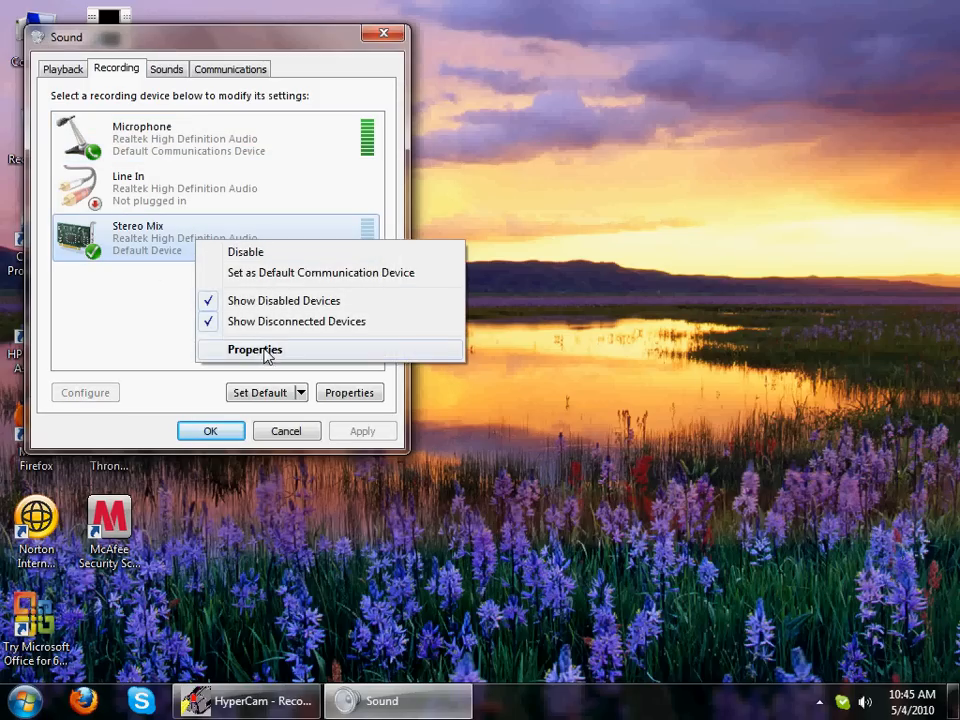
mouse_move(305, 280)
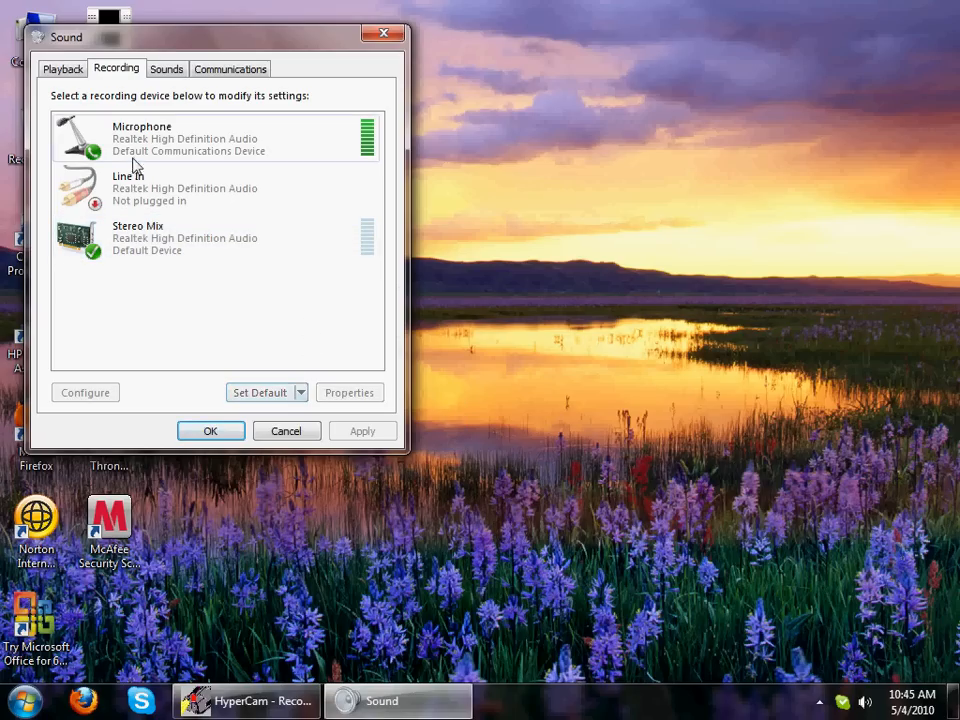
Confirm Stereo Mix's level at 100 in its properties, then view playback devices
click(300, 392)
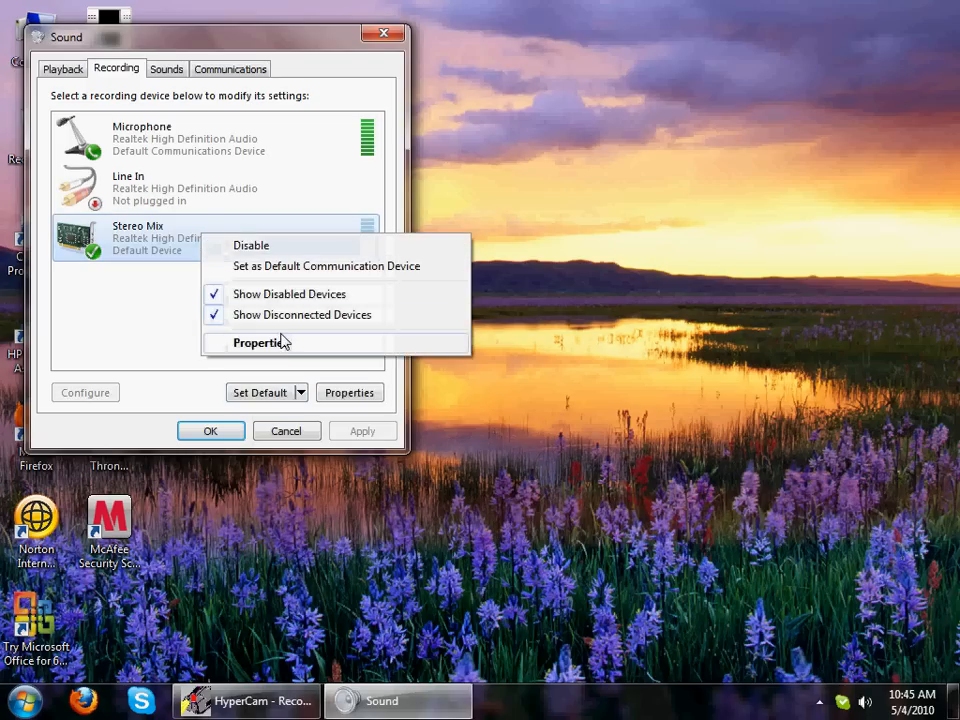
click(261, 343)
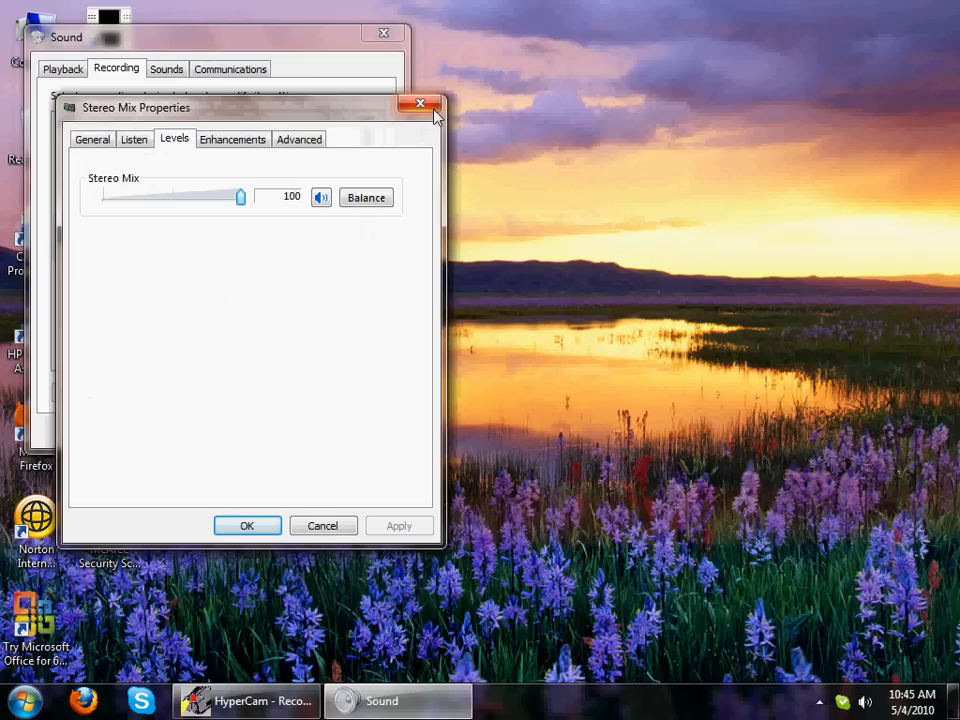
click(420, 104)
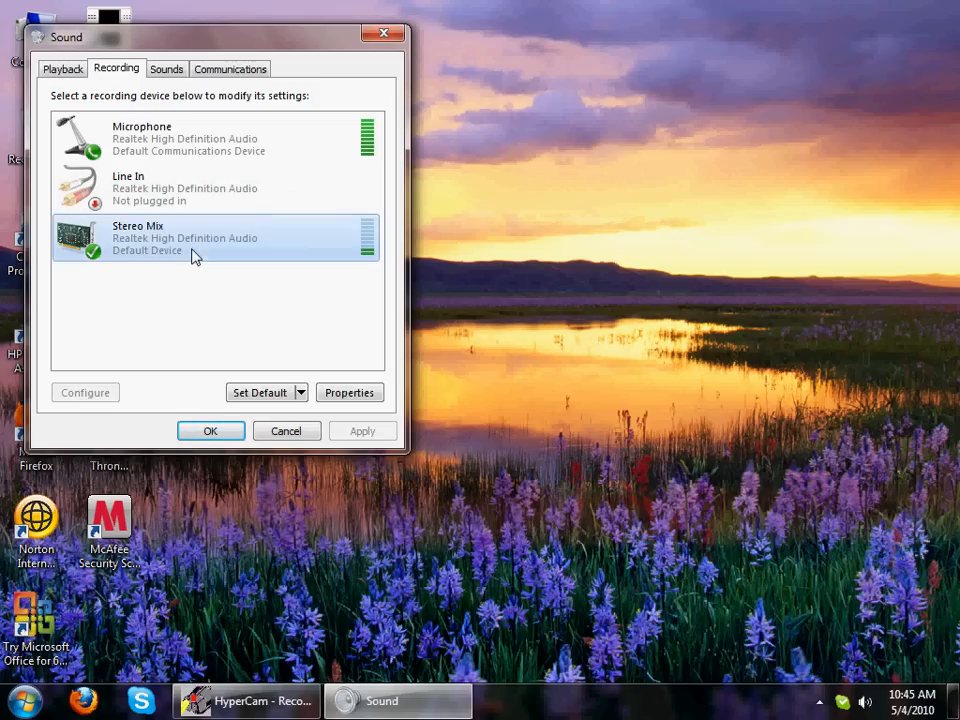
click(62, 68)
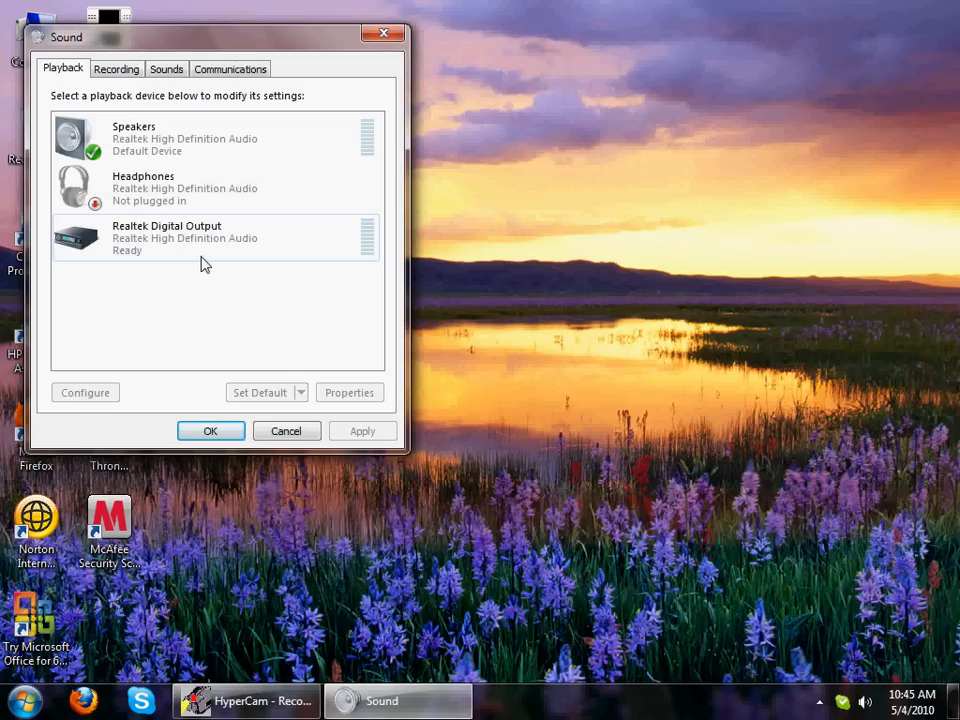
Set Speakers levels to 100 for output and microphone, 15 for line in, side, center
click(160, 188)
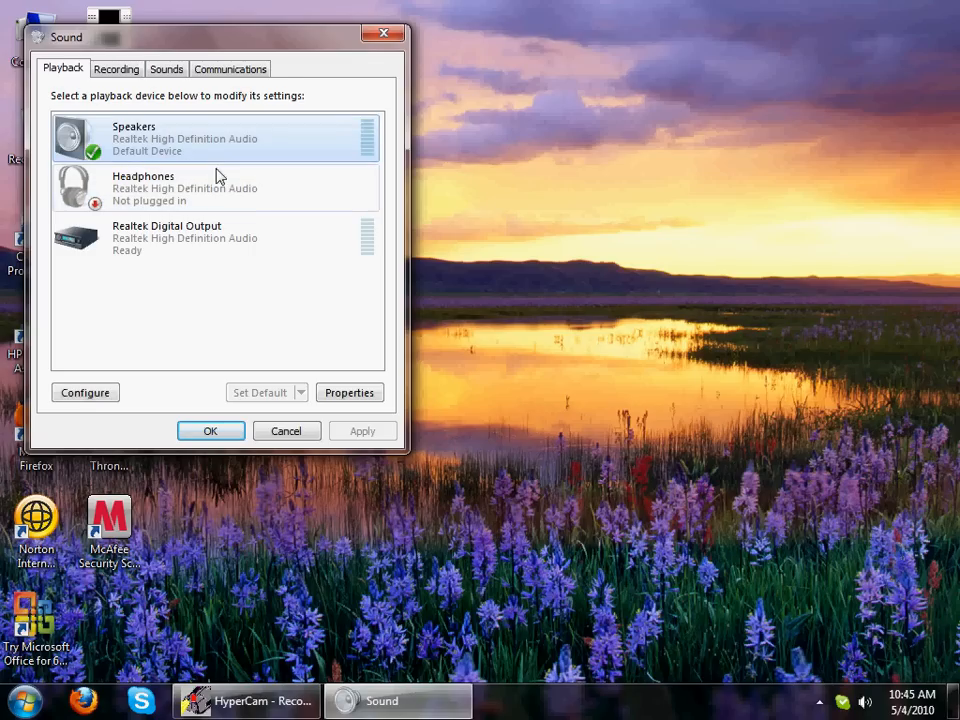
click(349, 392)
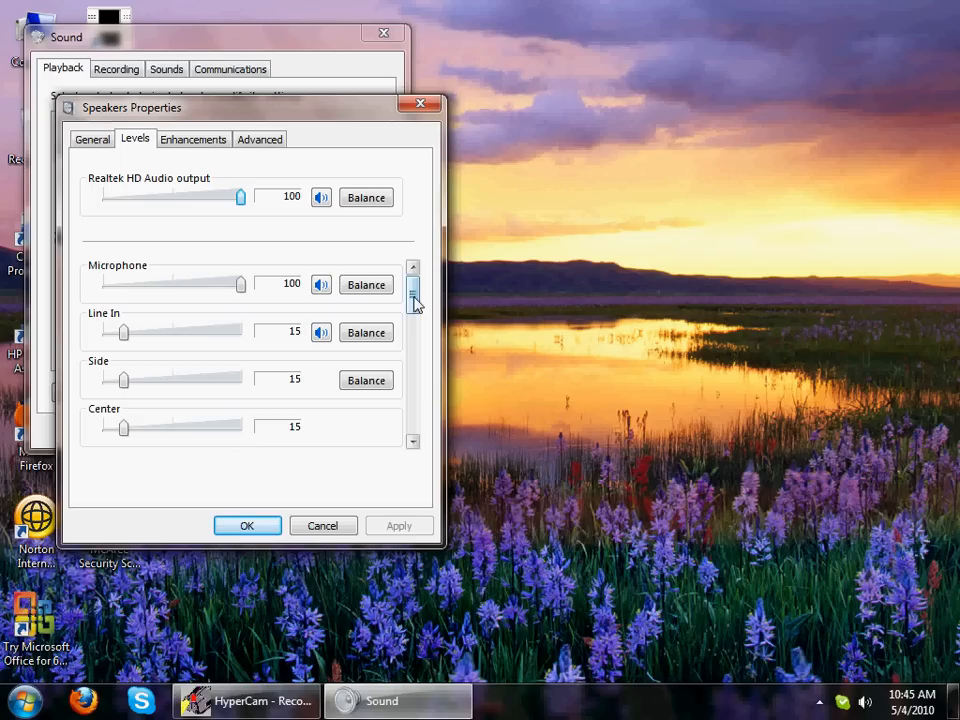
scroll(down, 3)
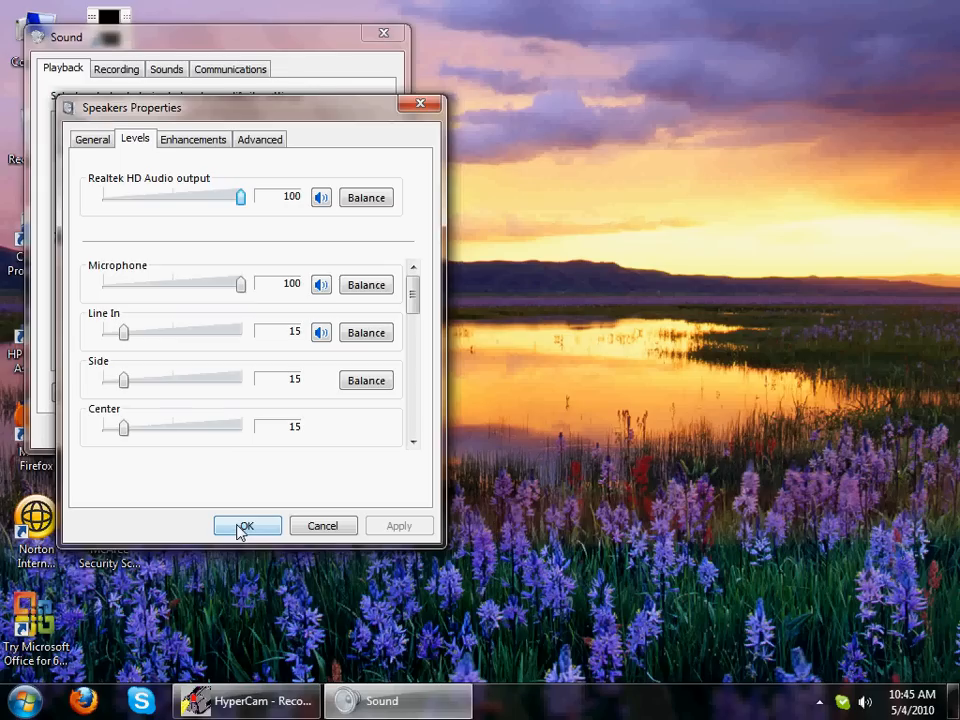
click(247, 526)
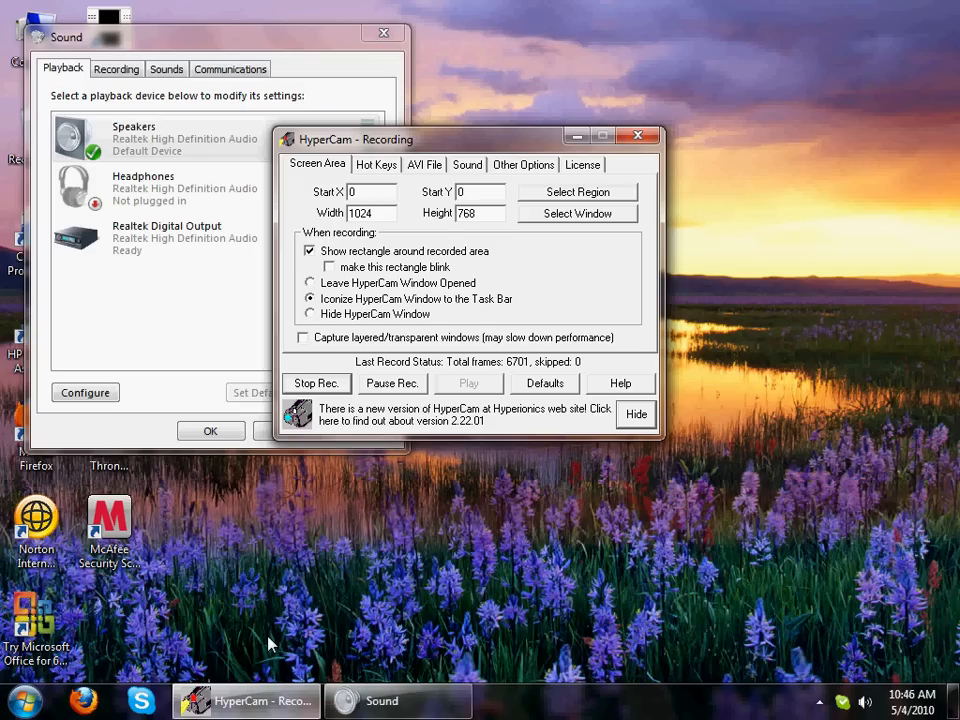
mouse_move(143, 335)
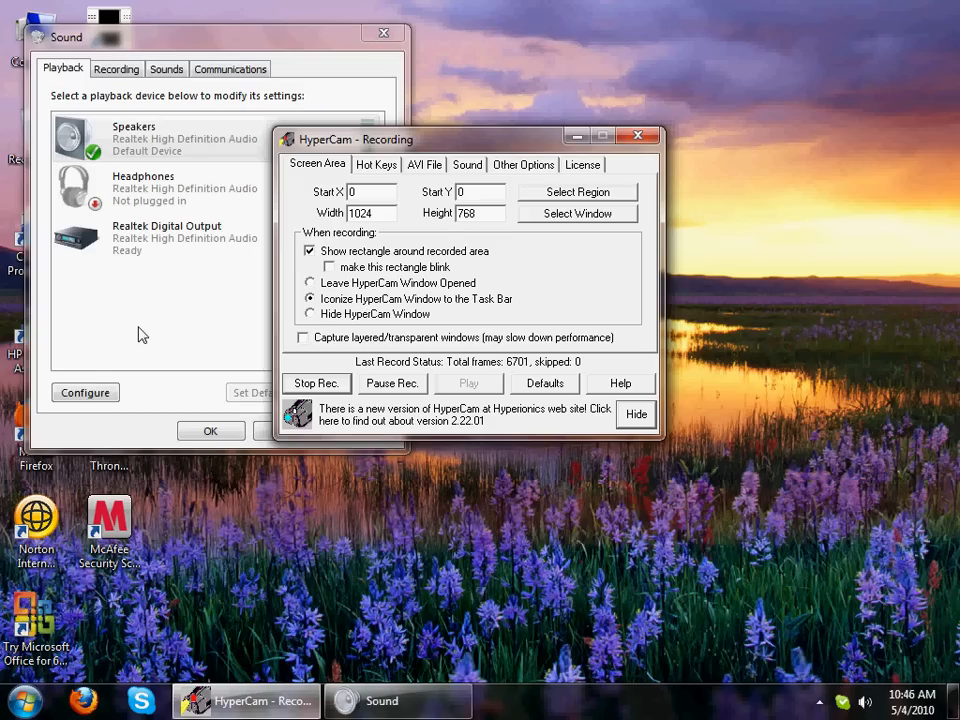
Move the HyperCam window to the right and close the Sound settings
drag(355, 139, 612, 201)
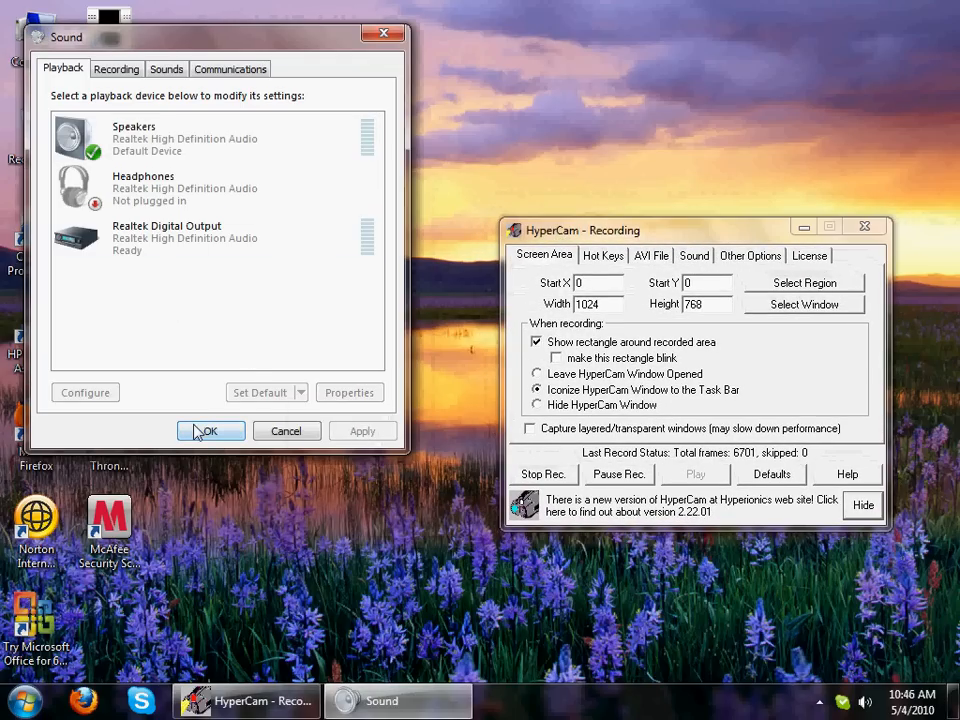
click(166, 68)
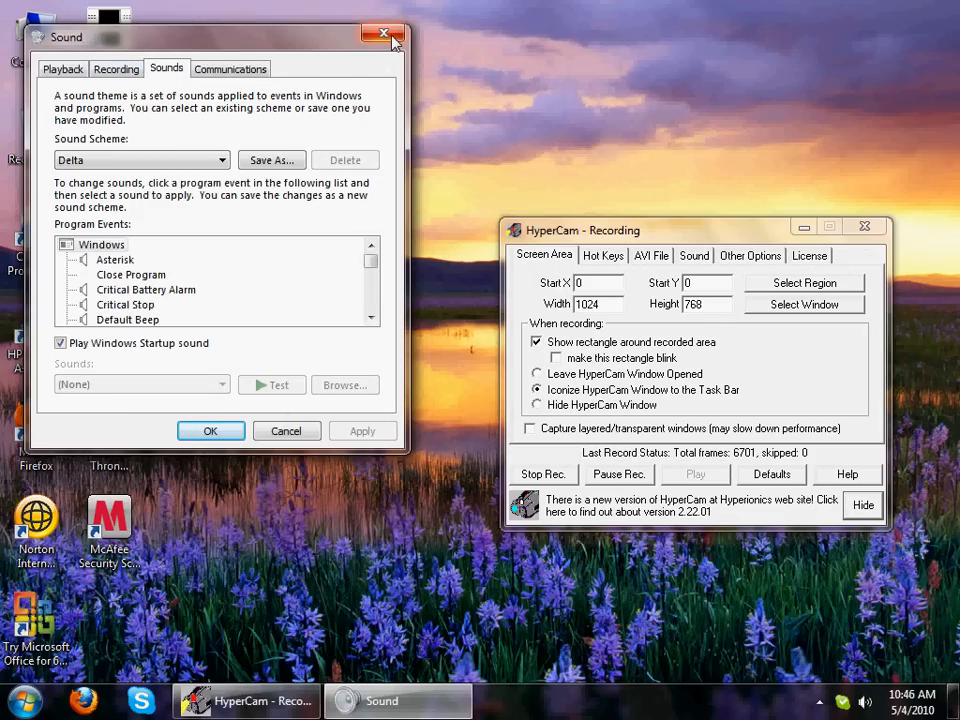
click(383, 33)
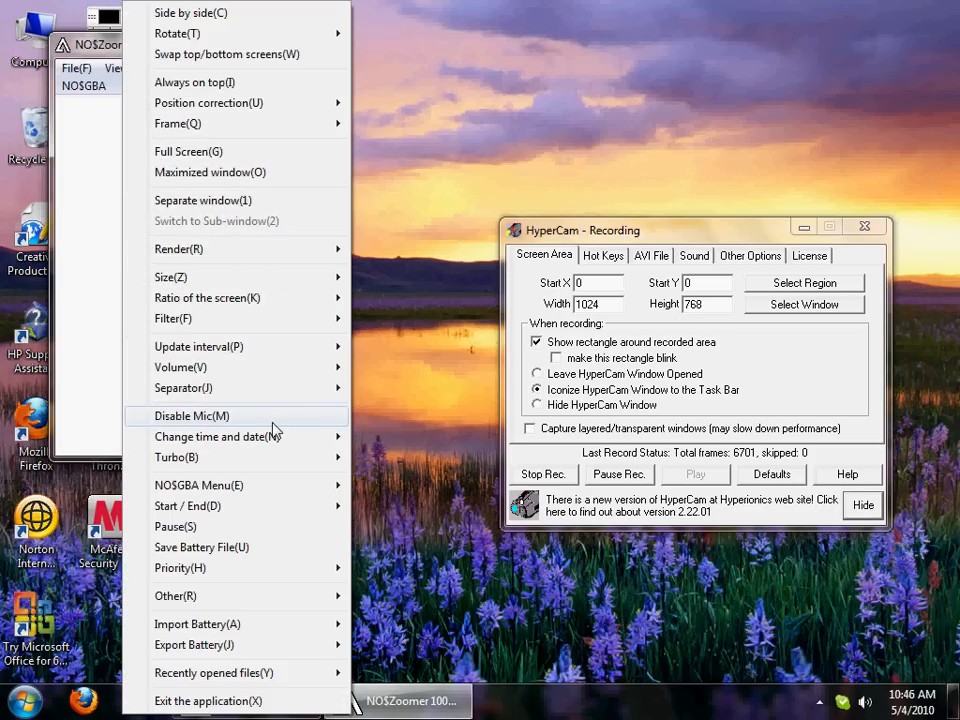
mouse_move(228, 207)
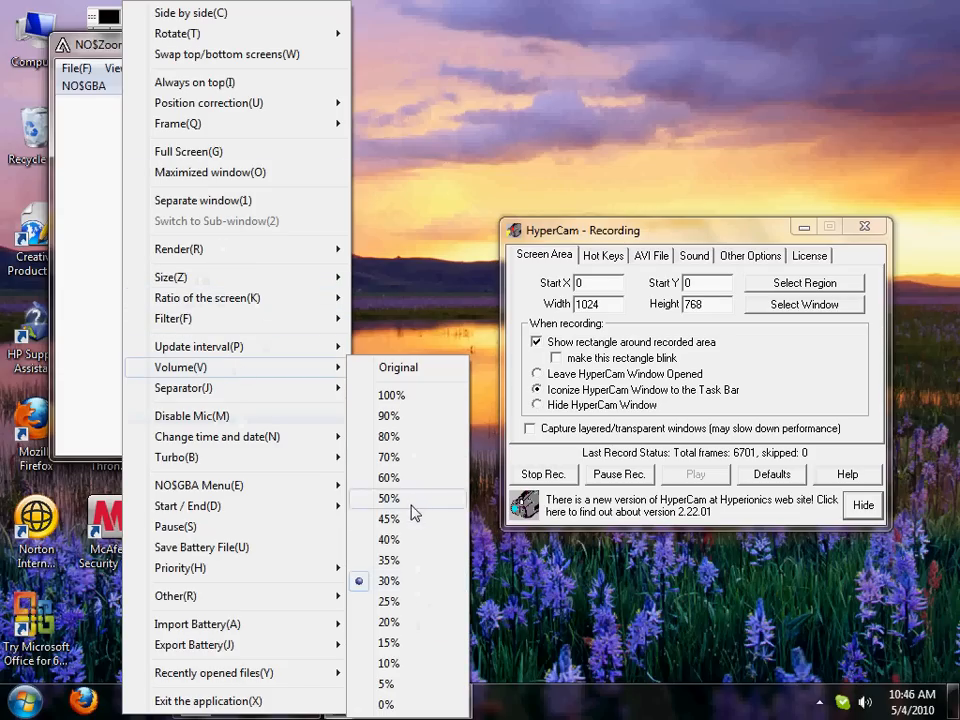
mouse_move(410, 518)
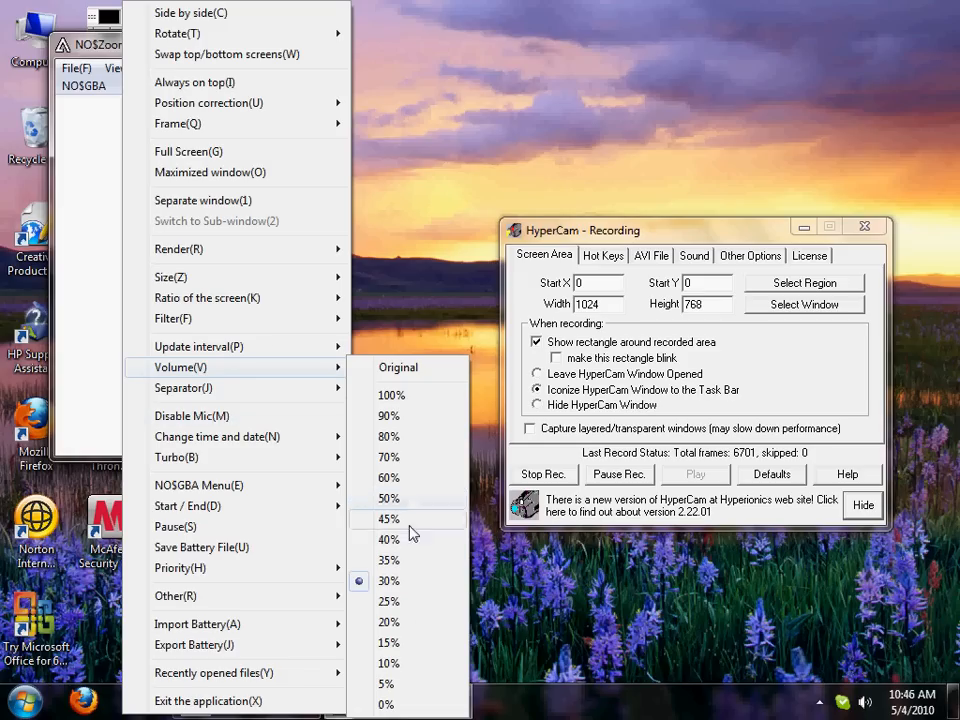